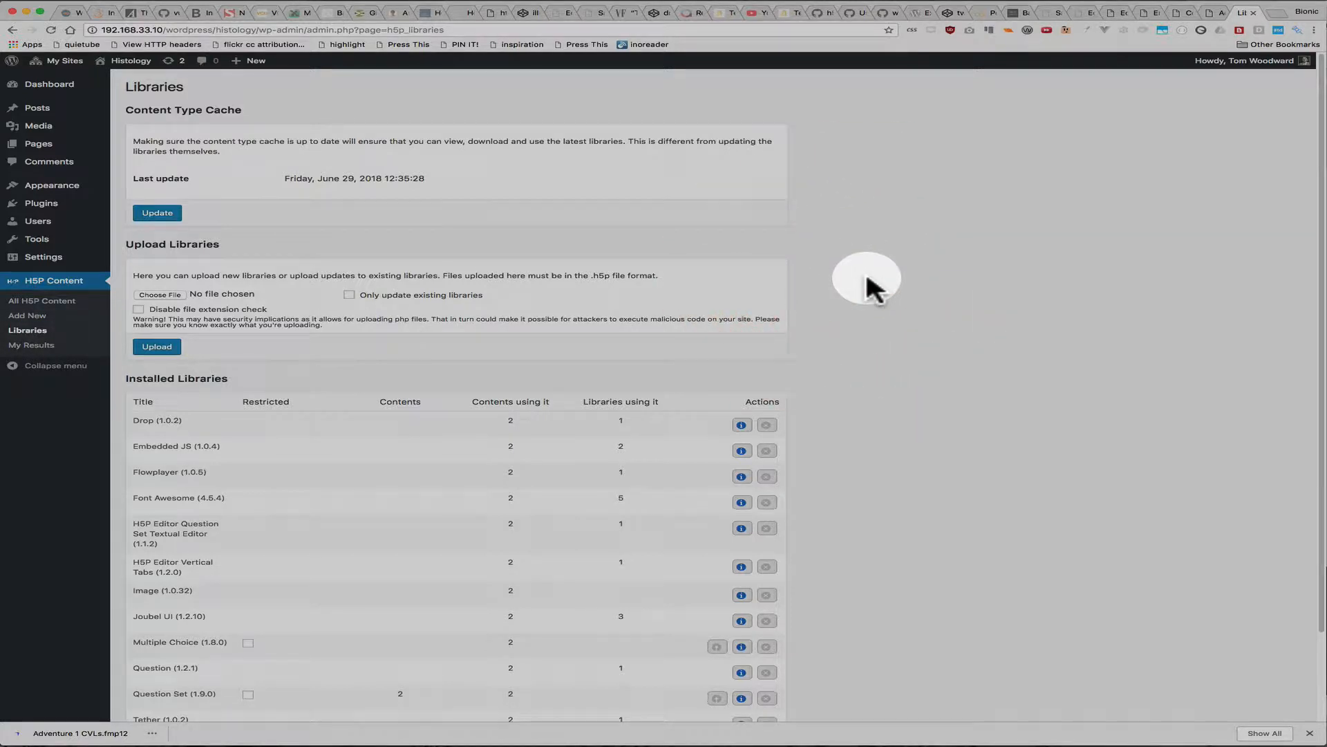
pyautogui.moveTo(862, 301)
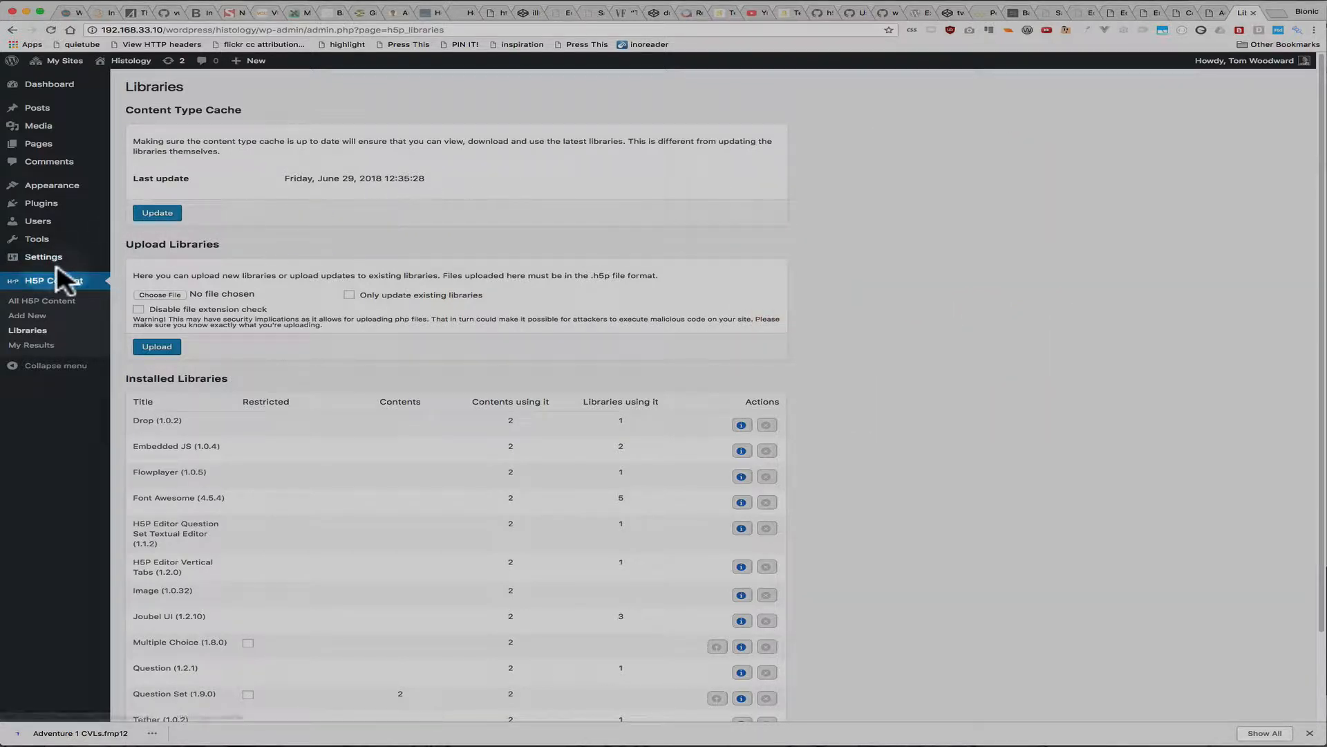
pyautogui.moveTo(27, 329)
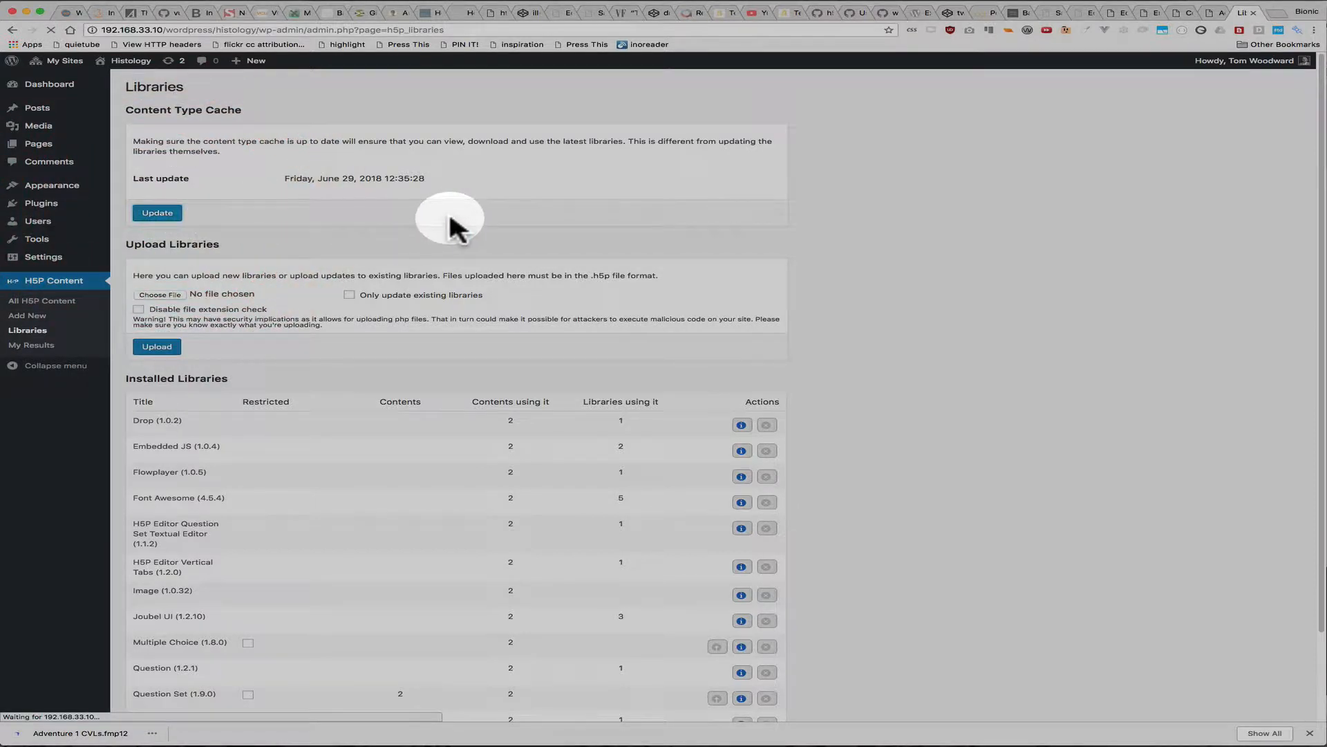
# Step: Refresh the H5P content type cache and scroll through the Installed Libraries table
pyautogui.click(156, 212)
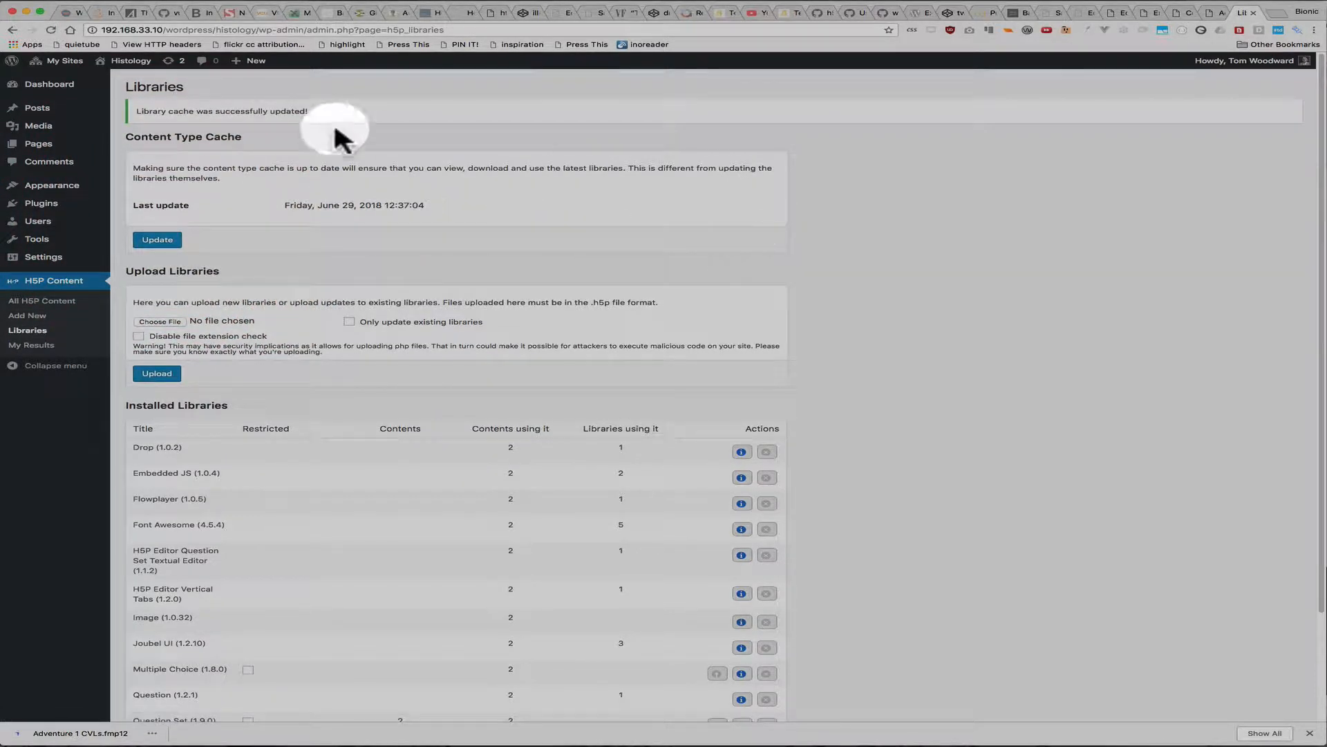
pyautogui.scroll(-3)
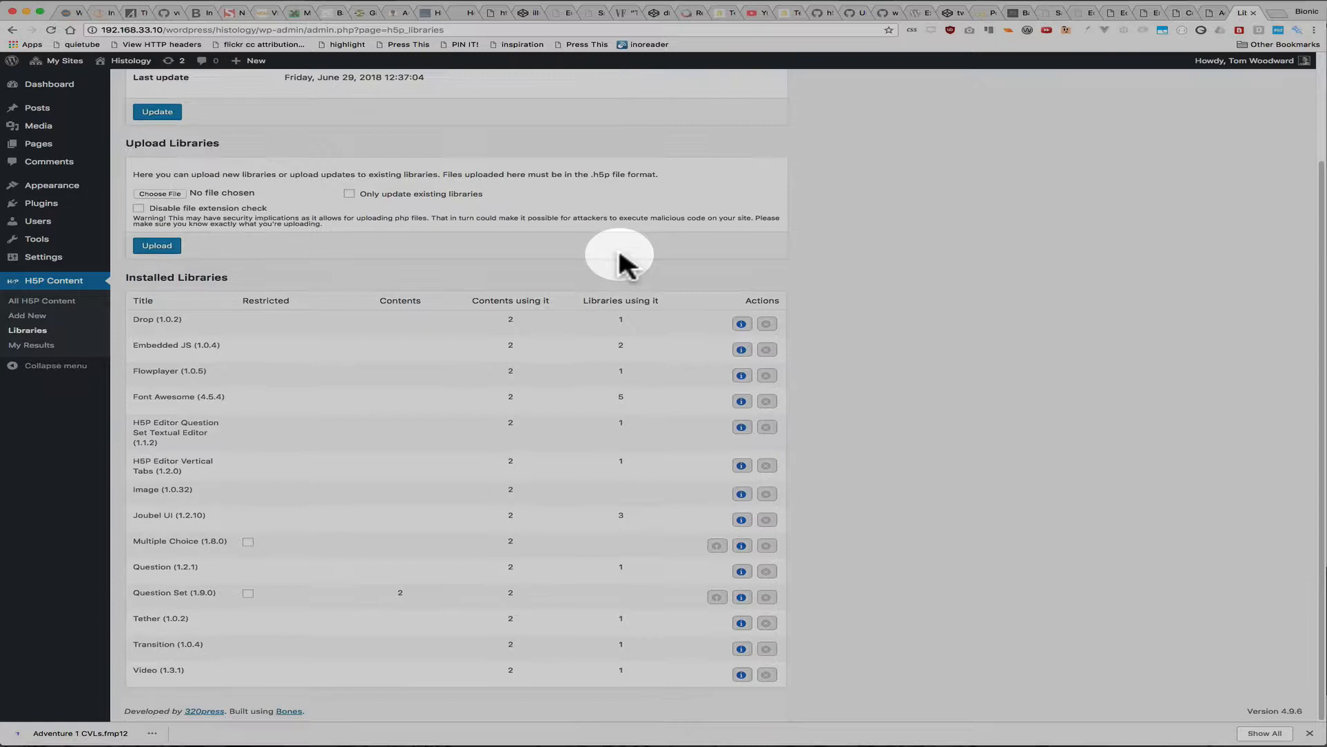
pyautogui.moveTo(309, 488)
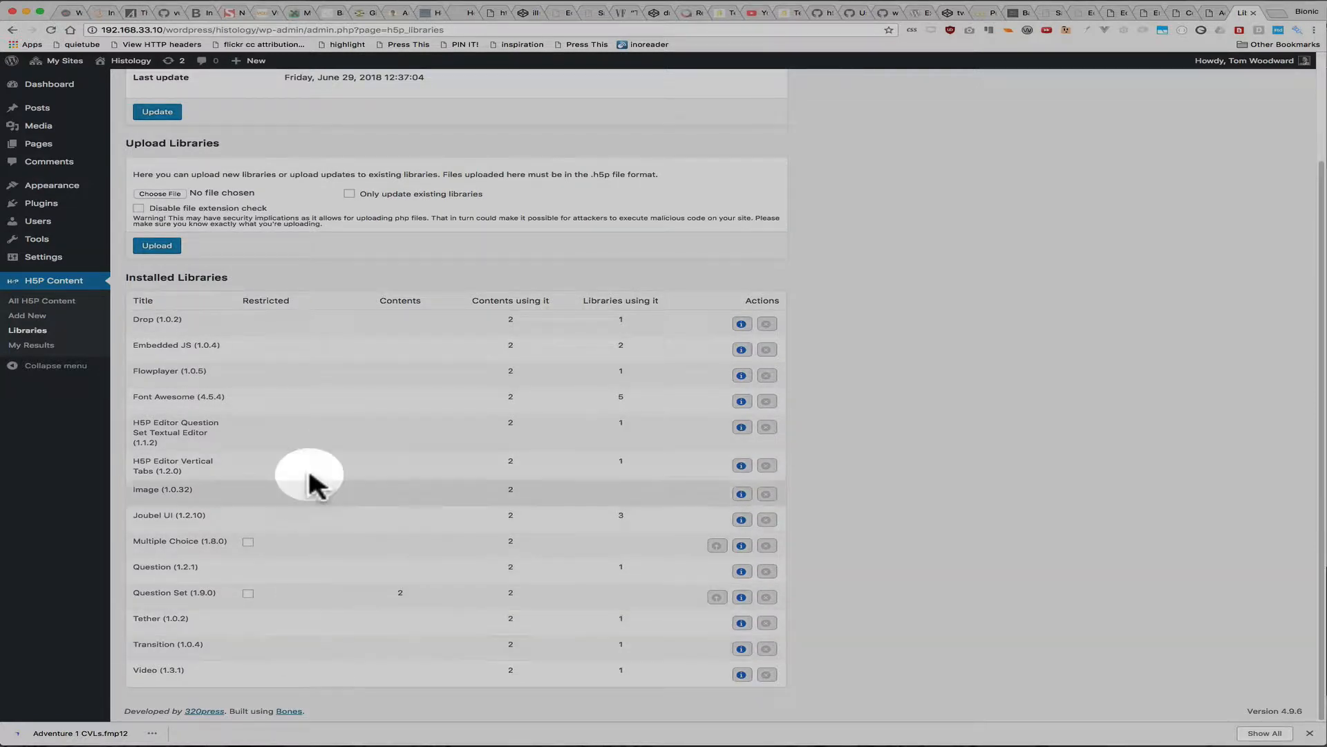
pyautogui.moveTo(283, 382)
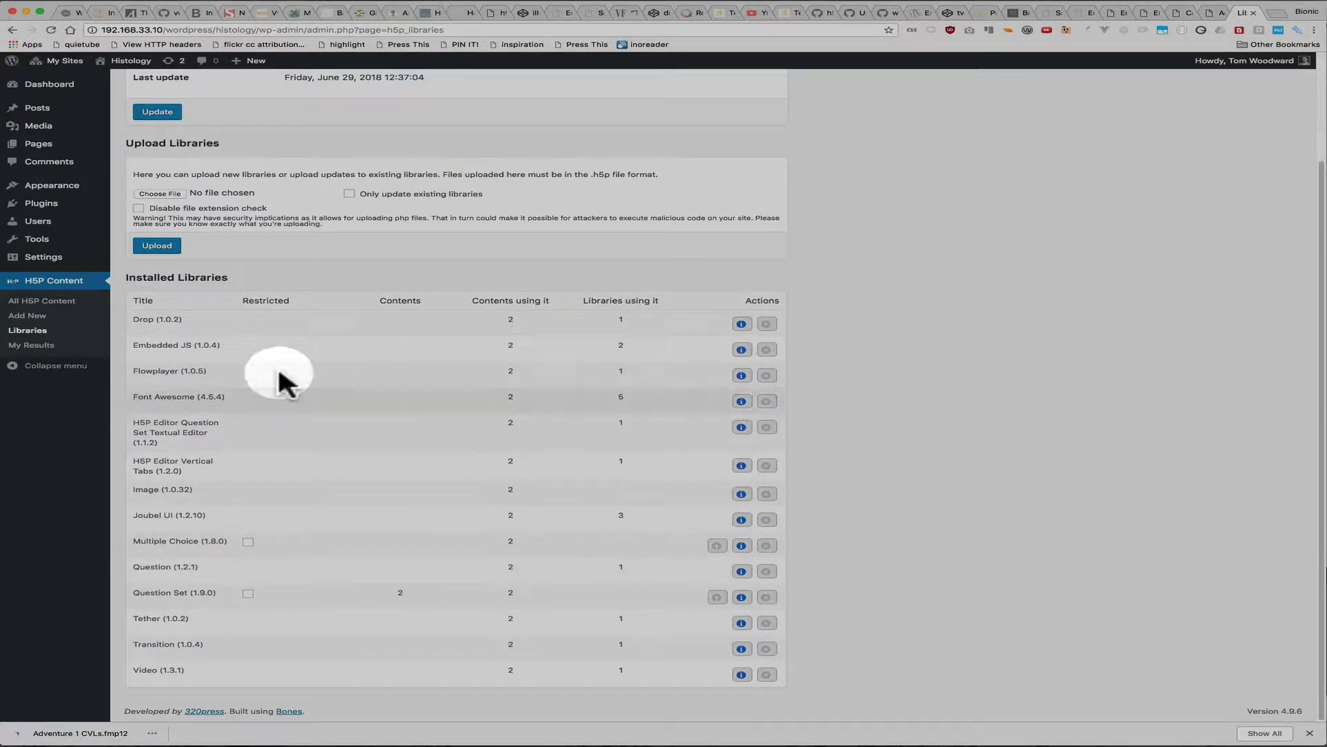
pyautogui.moveTo(398, 468)
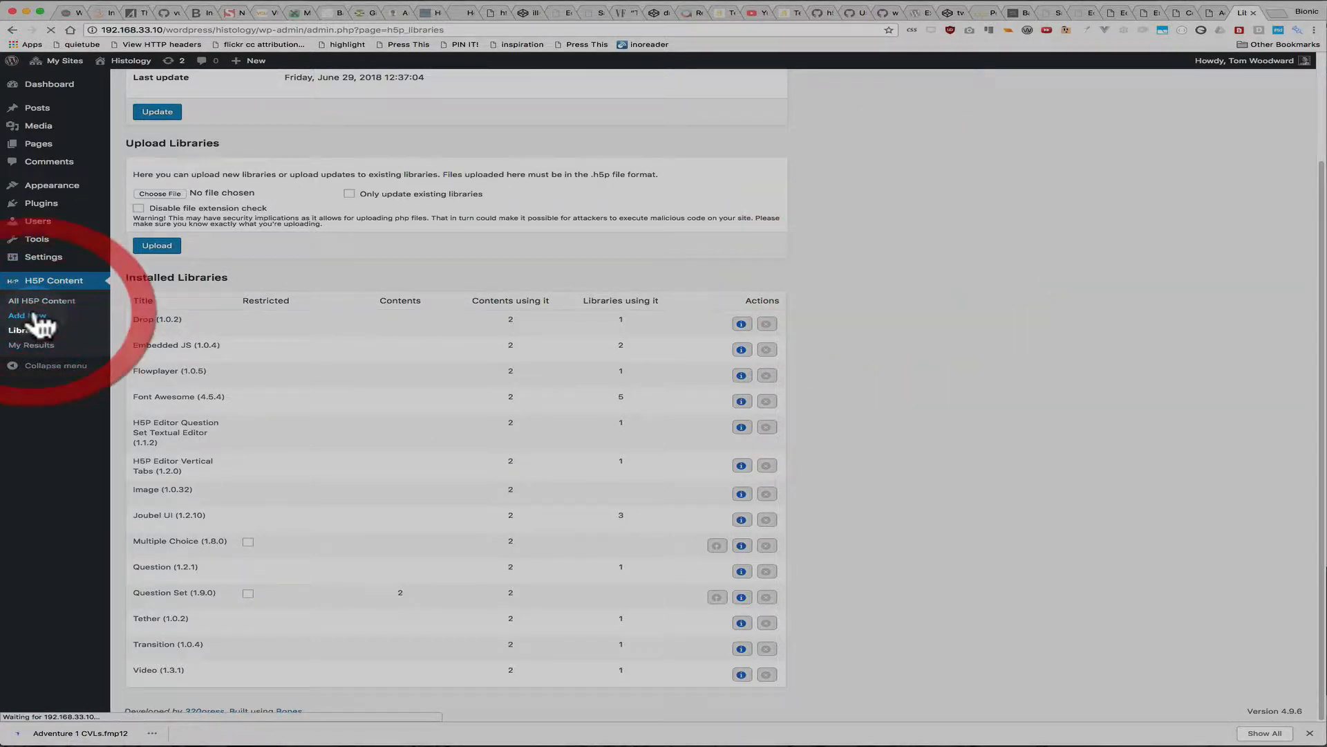
pyautogui.click(25, 316)
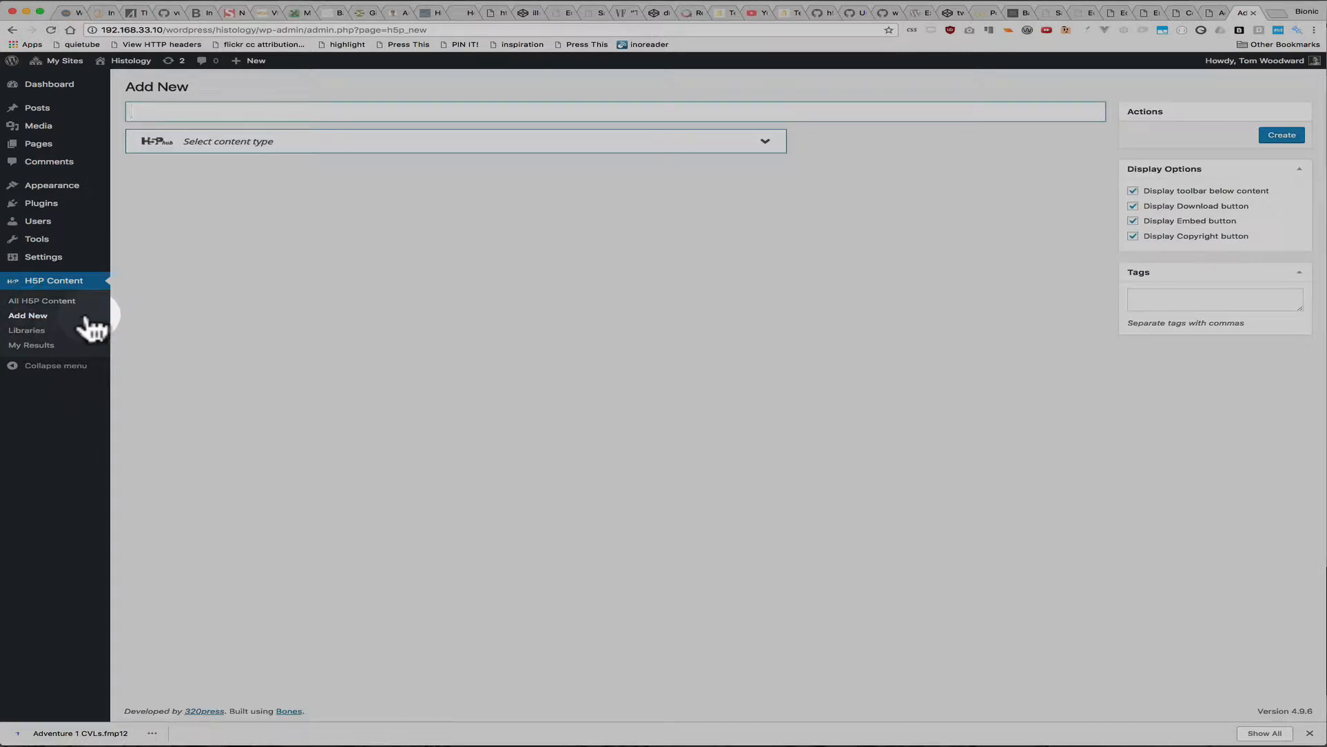
pyautogui.click(26, 330)
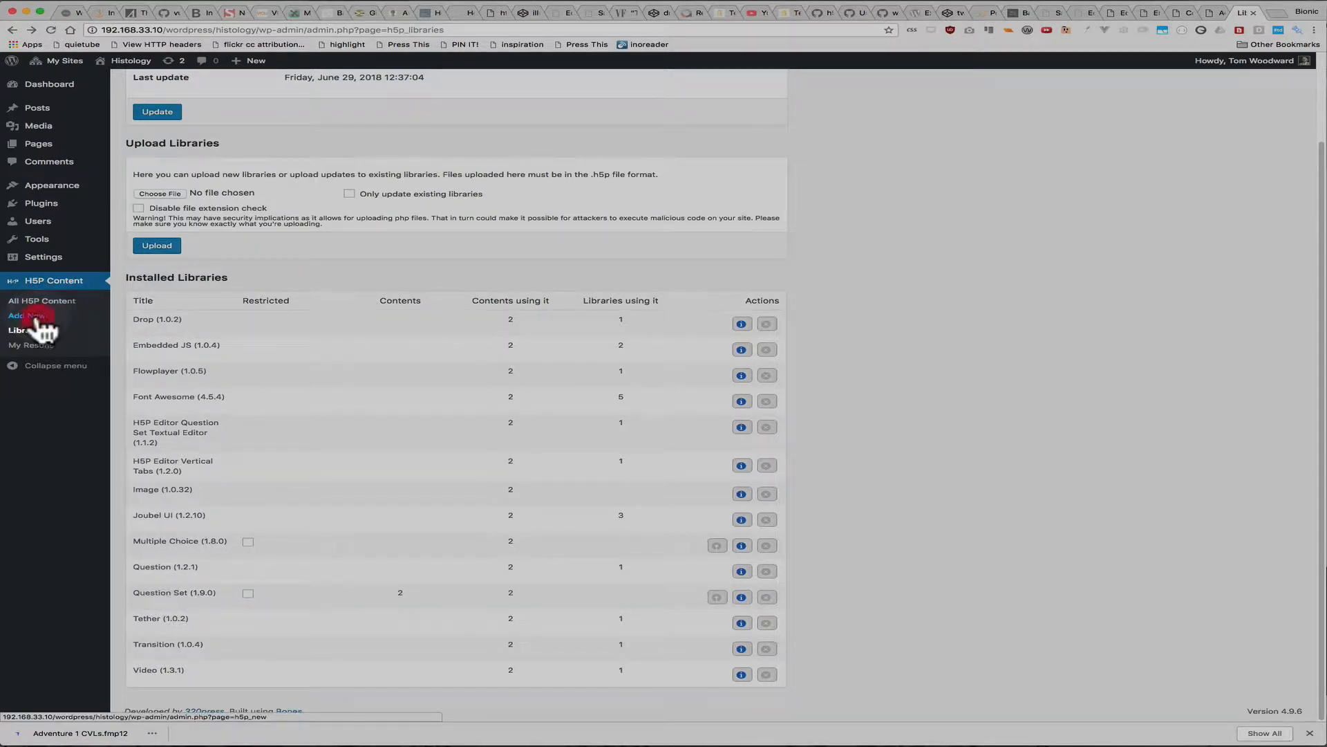
# Step: From Add New, view the Quiz (Question Set) content type details
pyautogui.click(24, 315)
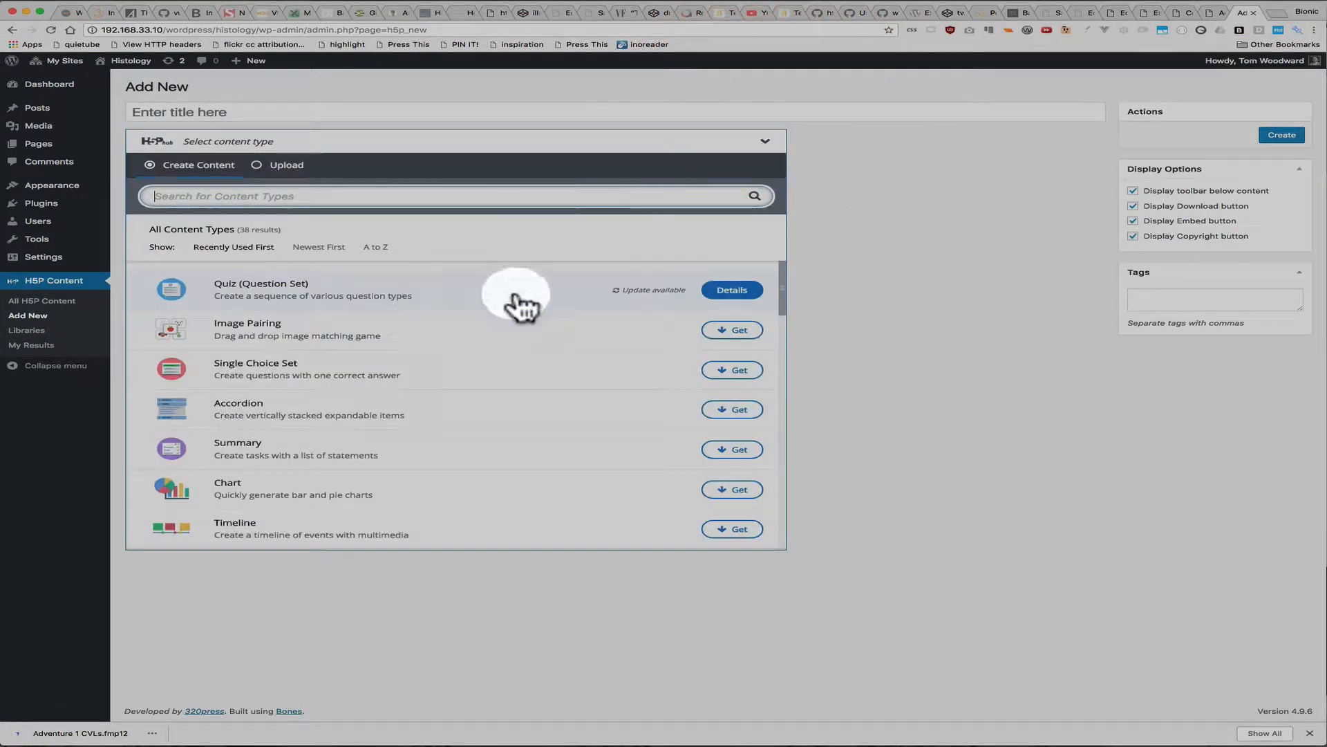
pyautogui.moveTo(732, 290)
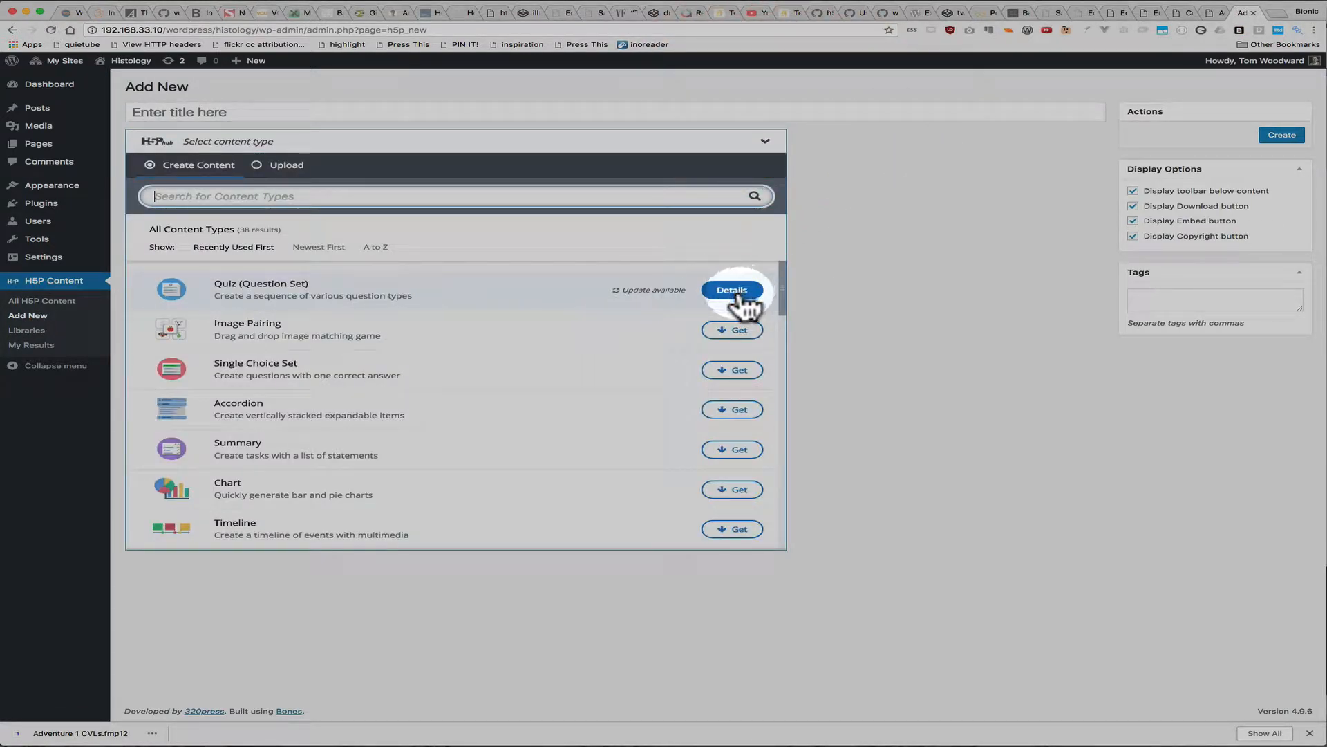
pyautogui.click(732, 290)
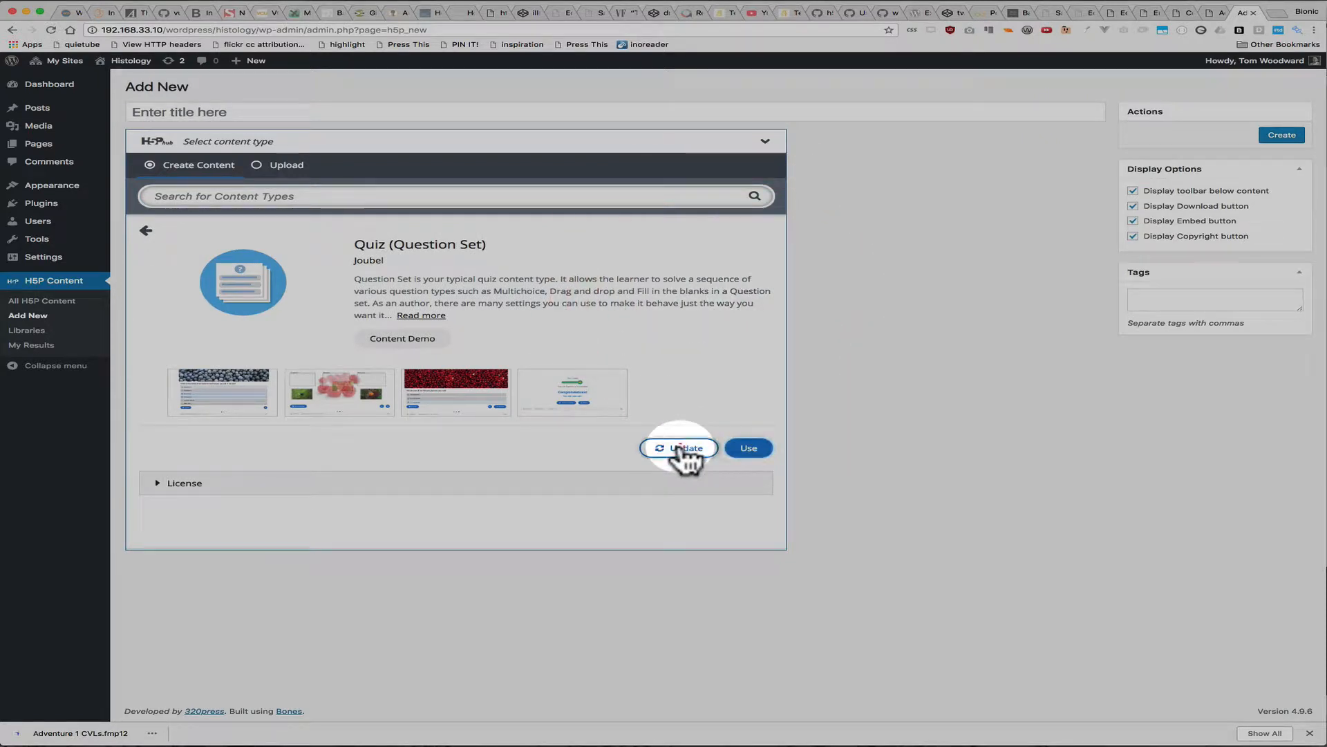
# Step: Install the Quiz (Question Set) update, adding 19 new H5P libraries
pyautogui.click(684, 448)
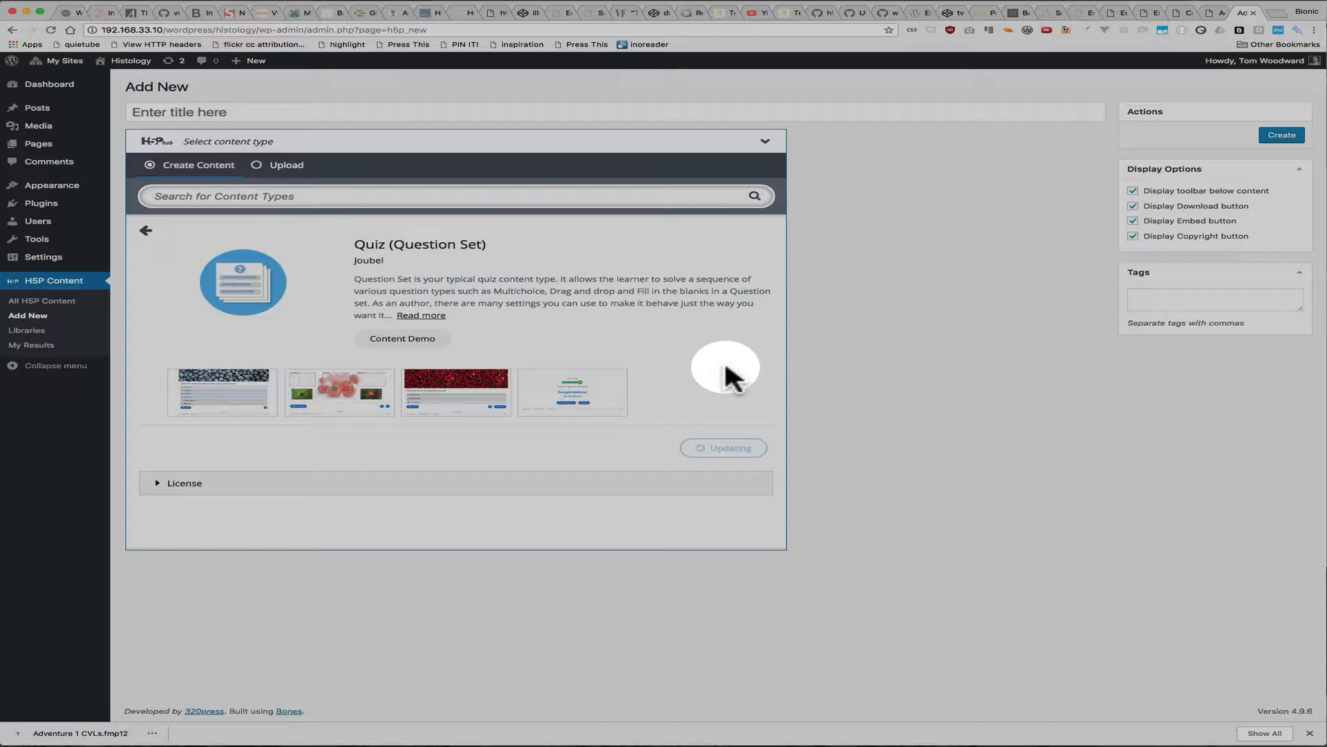
pyautogui.moveTo(626, 350)
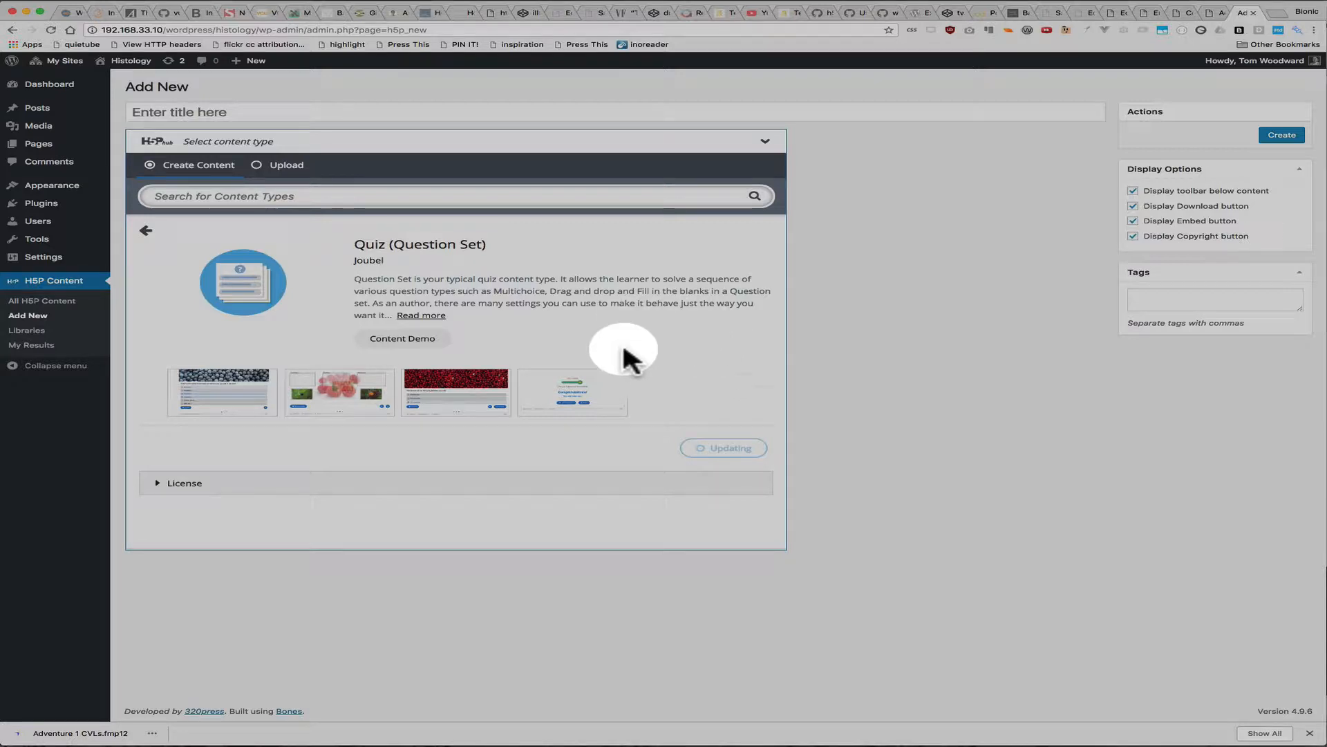
pyautogui.moveTo(706, 399)
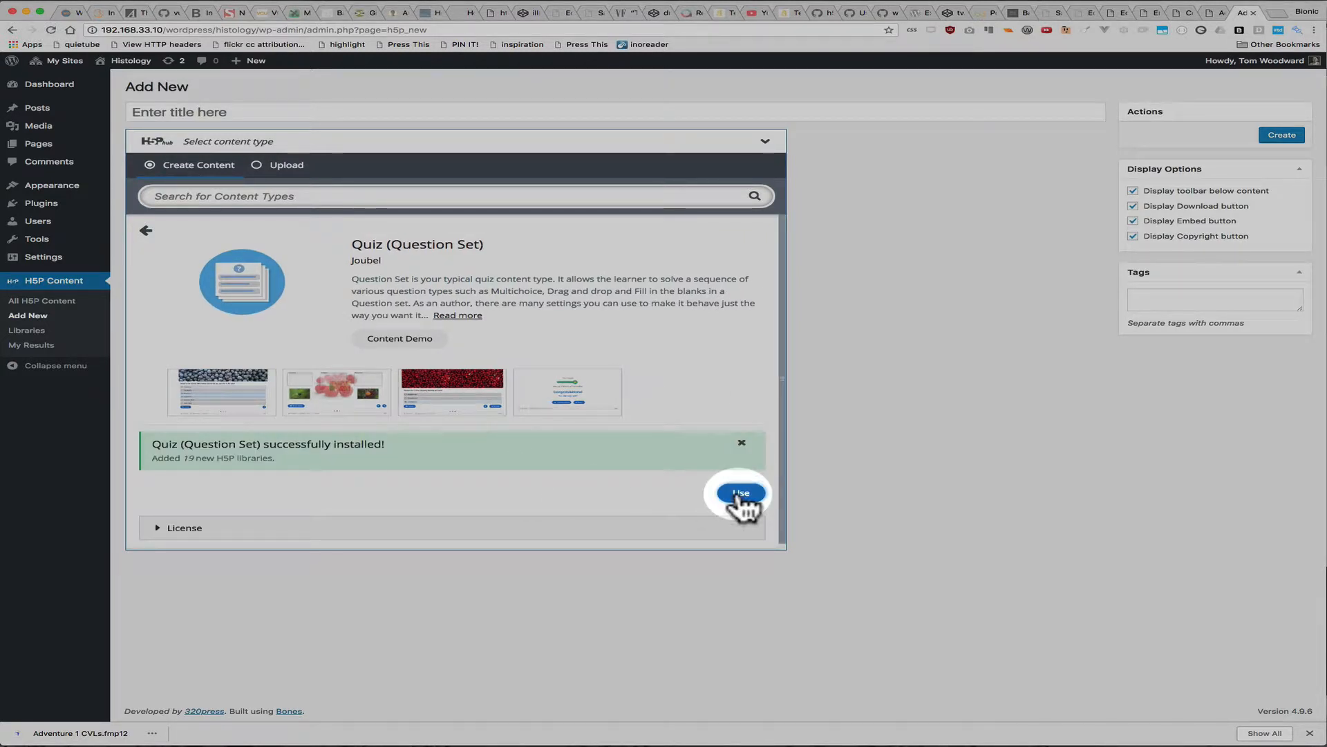
pyautogui.click(740, 493)
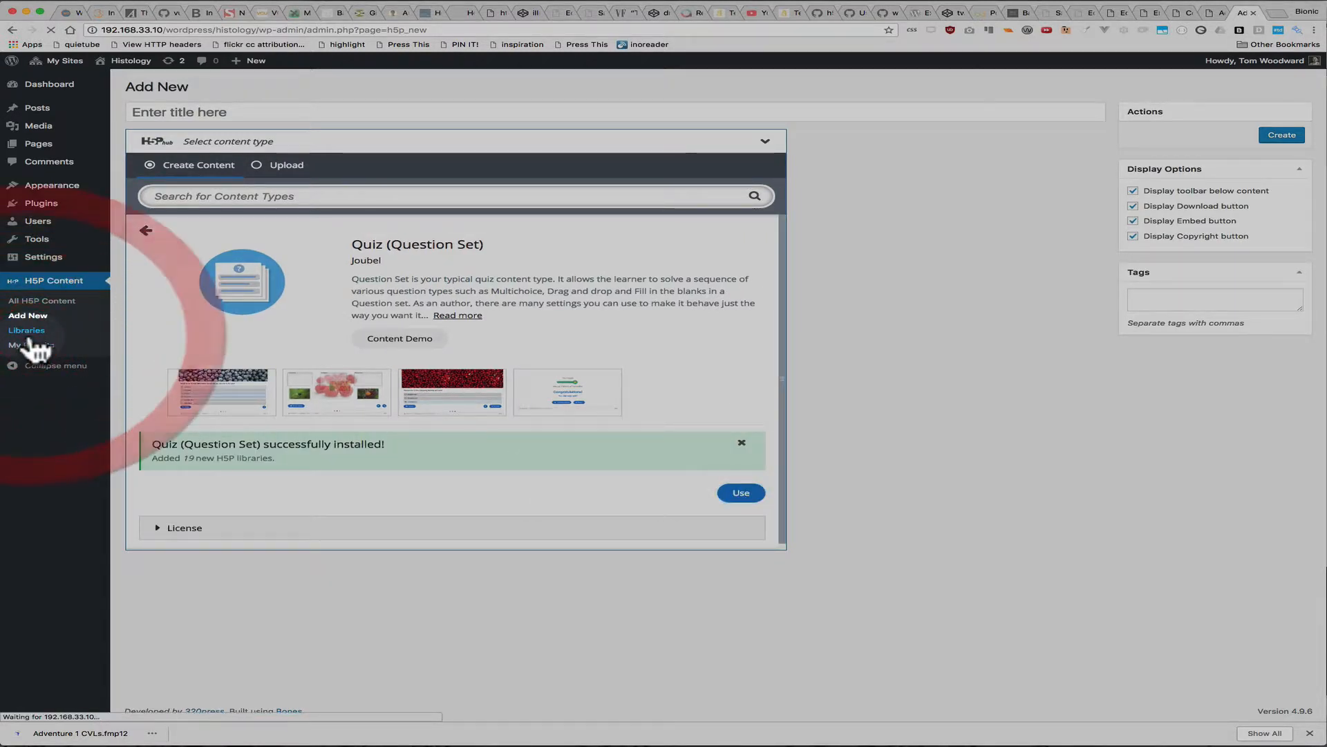
# Step: Locate Question Set 1.15.2 in the list and restrict version 1.9.0 instead
pyautogui.click(27, 329)
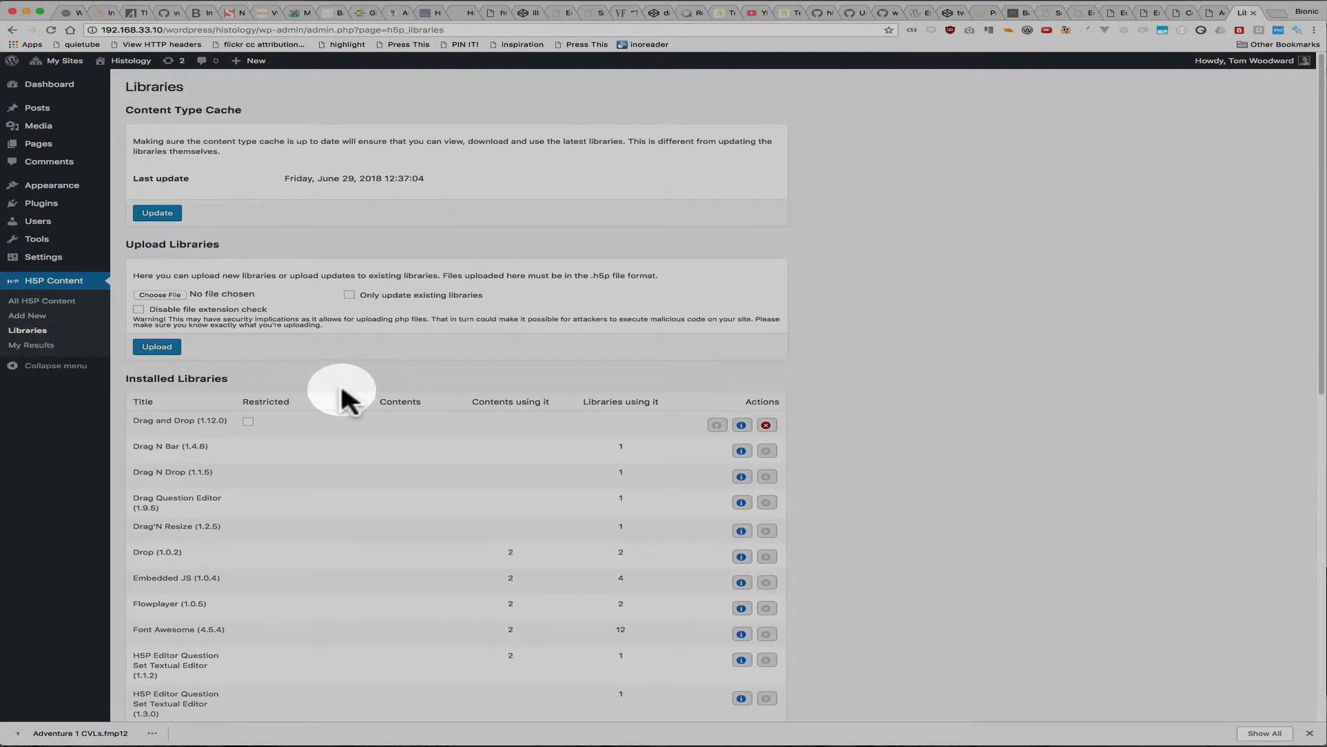
pyautogui.scroll(-3)
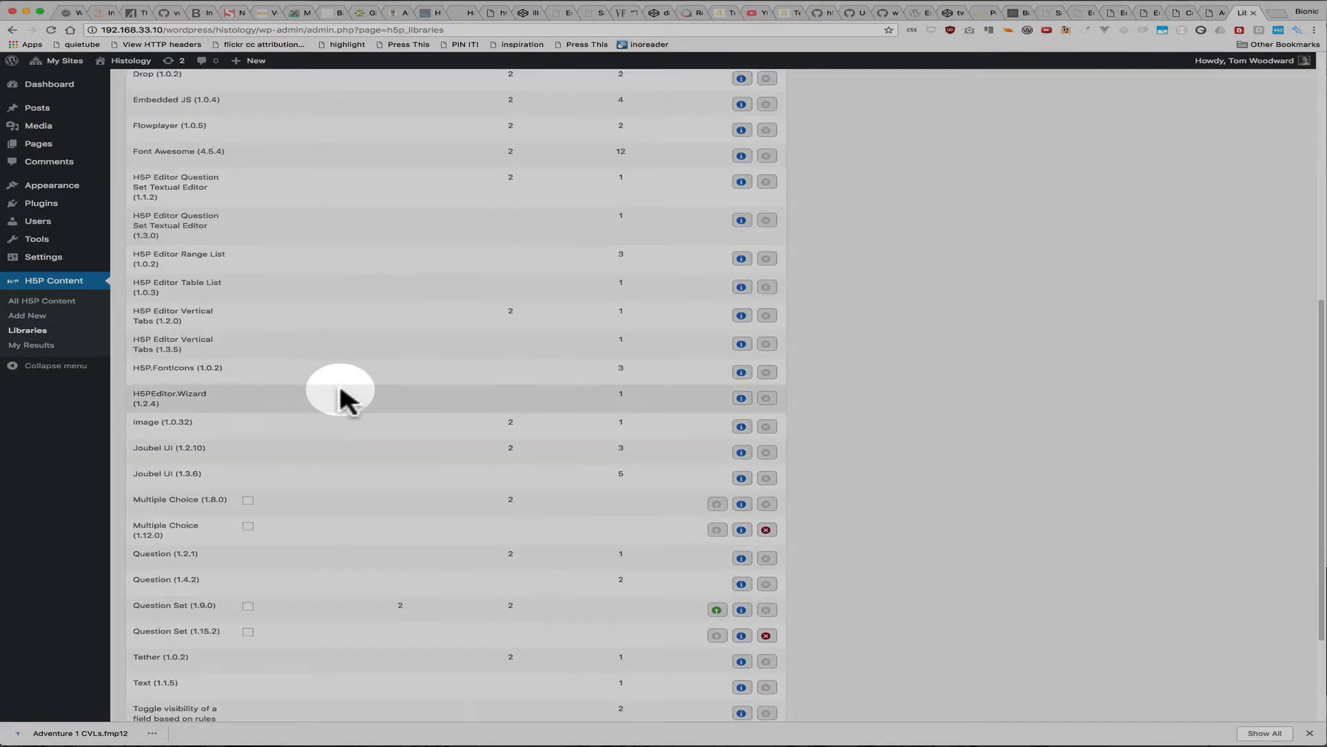
pyautogui.scroll(-3)
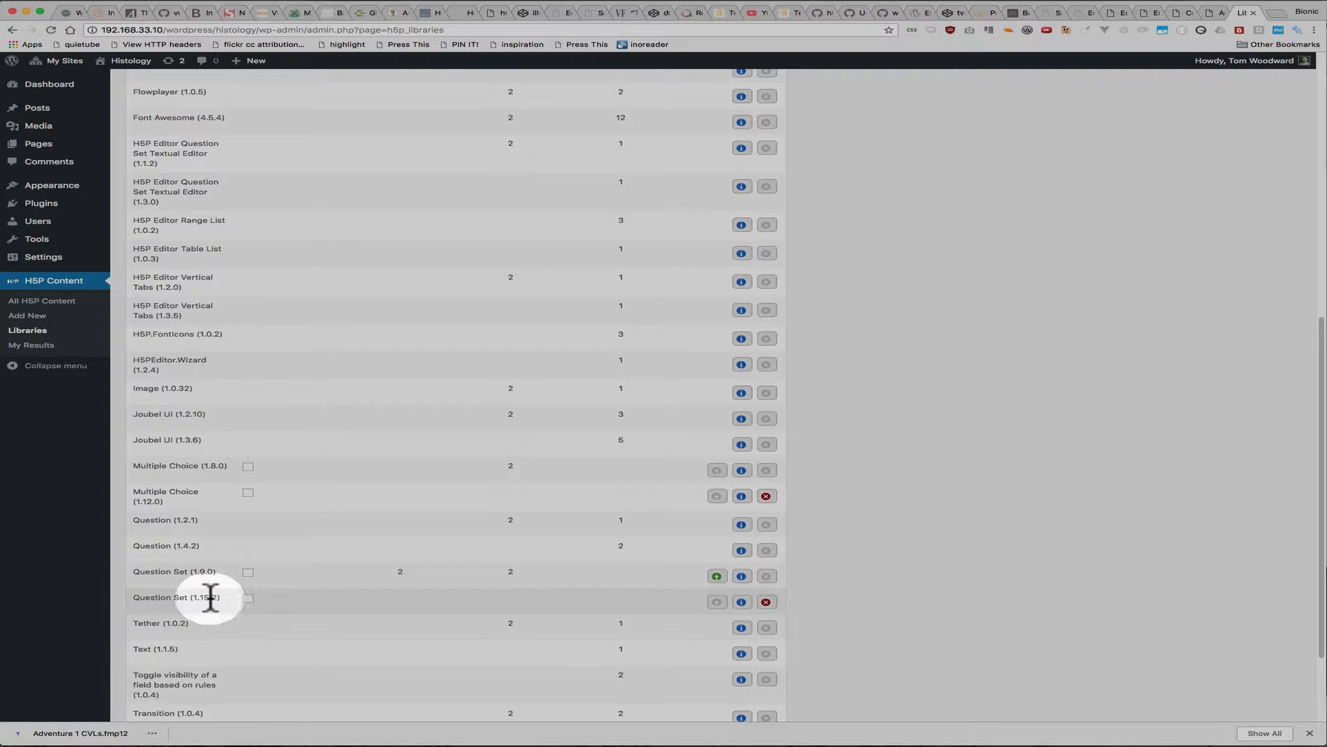
pyautogui.click(248, 597)
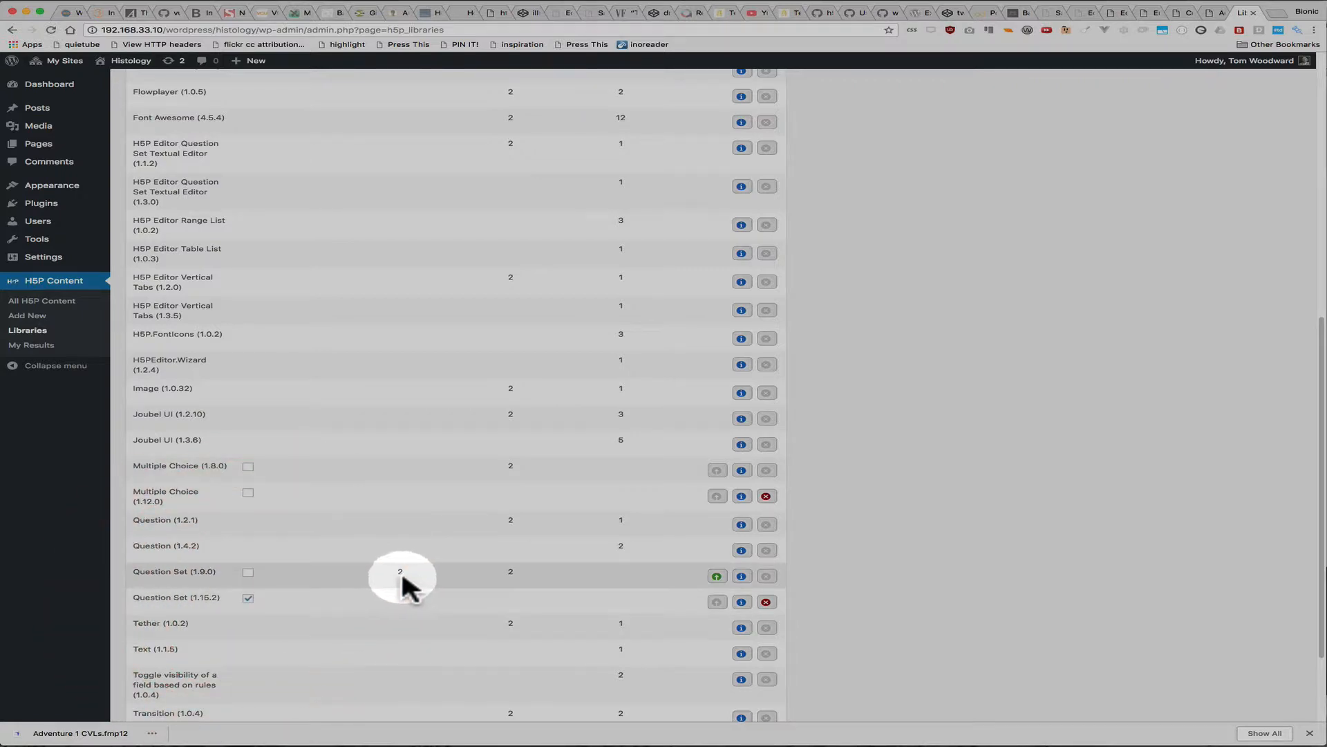
pyautogui.moveTo(431, 580)
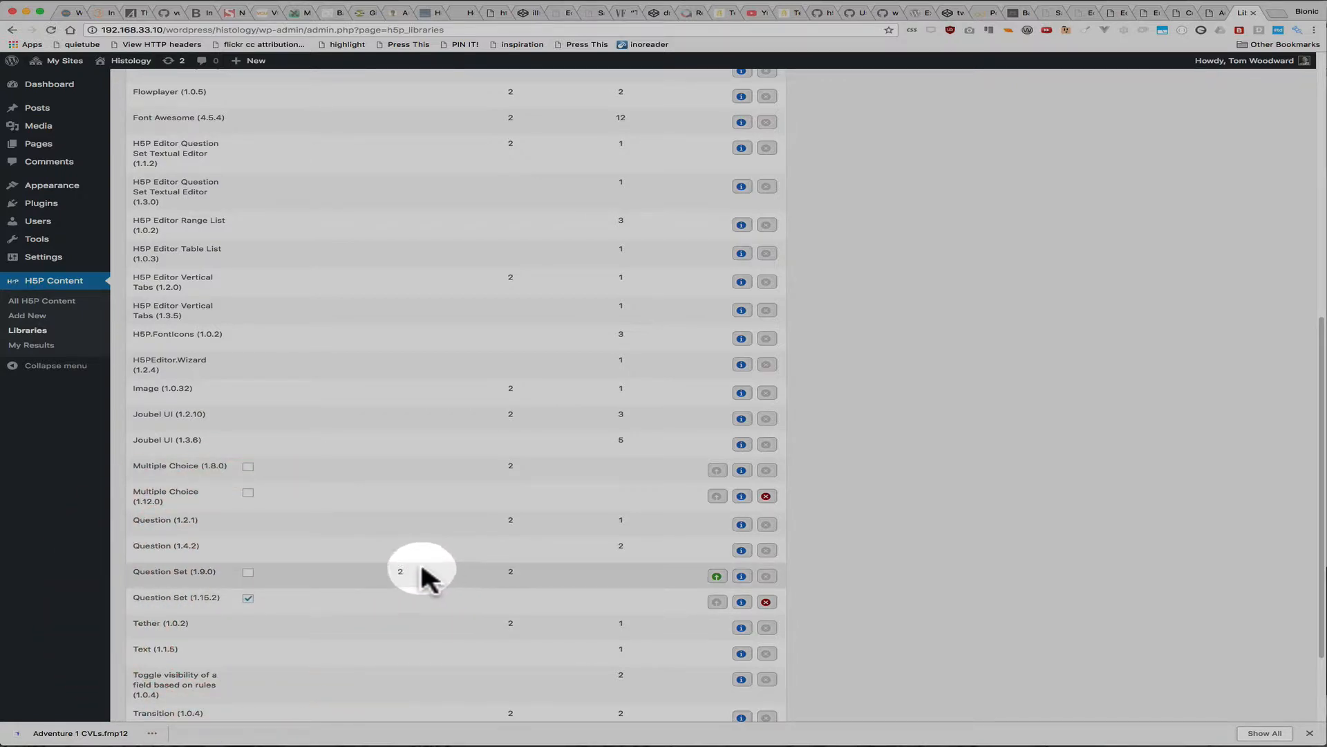
pyautogui.click(249, 572)
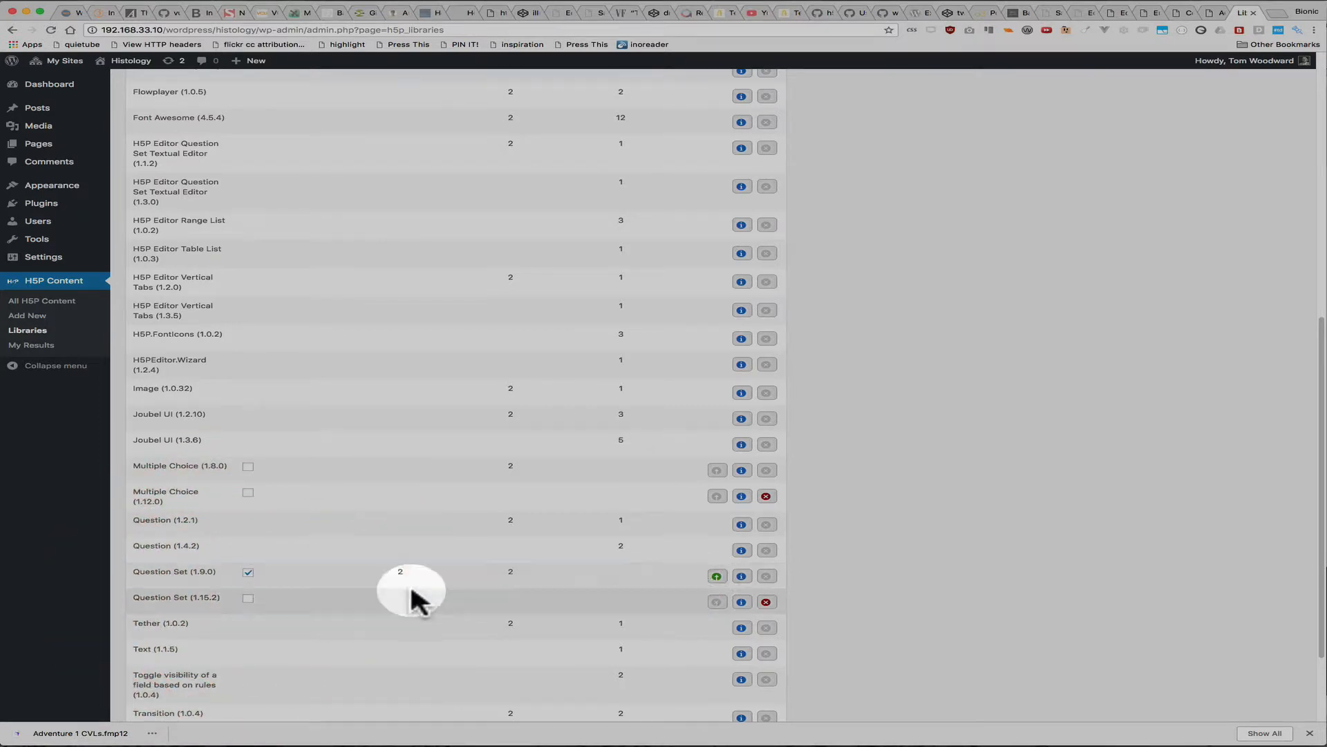
pyautogui.moveTo(254, 584)
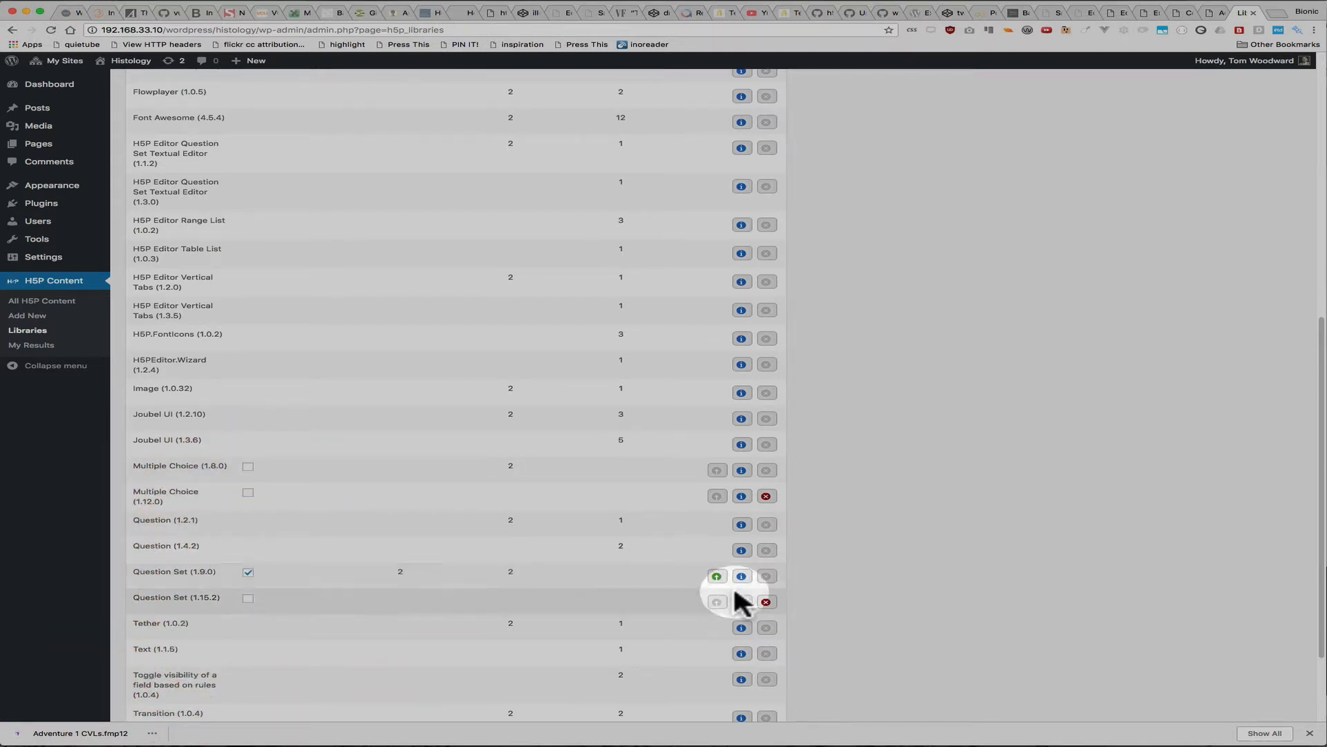
# Step: Open the upgrade screen for Question Set 1.9.0 content, targeting version 1.15.2
pyautogui.click(716, 576)
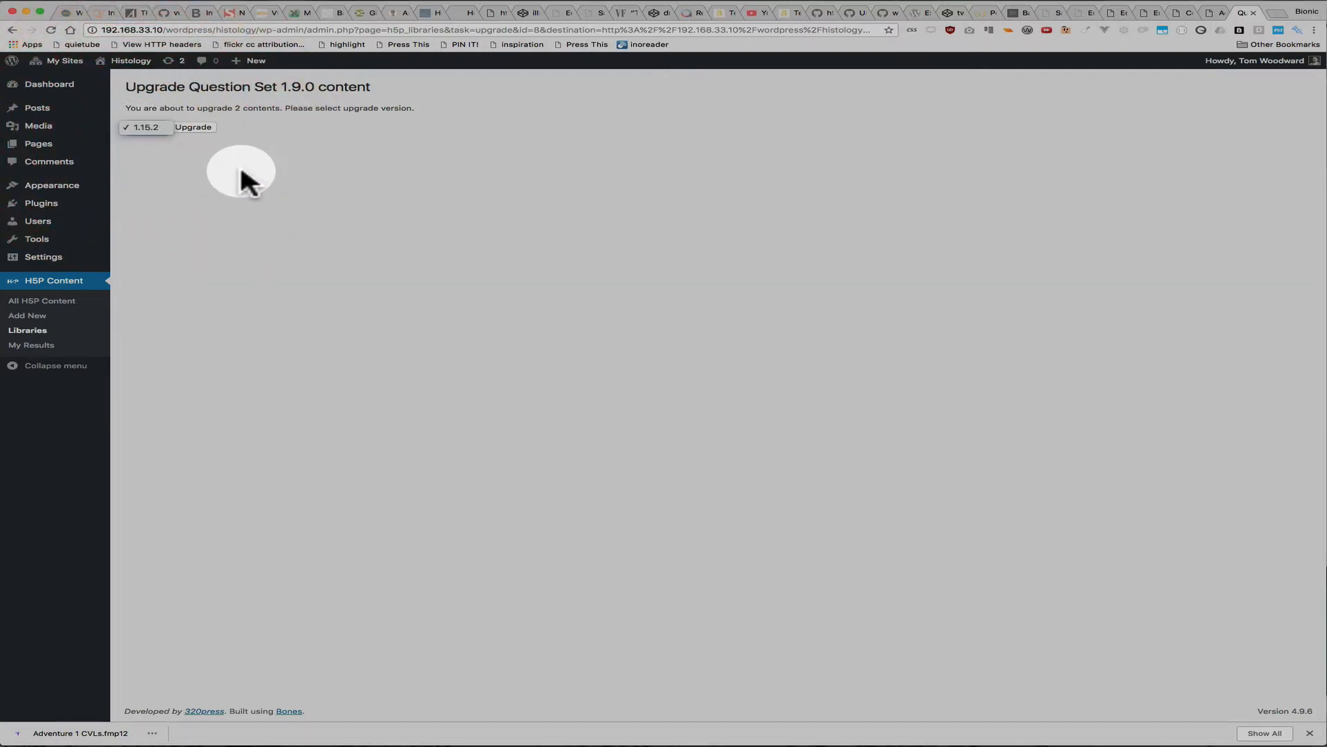
pyautogui.moveTo(195, 136)
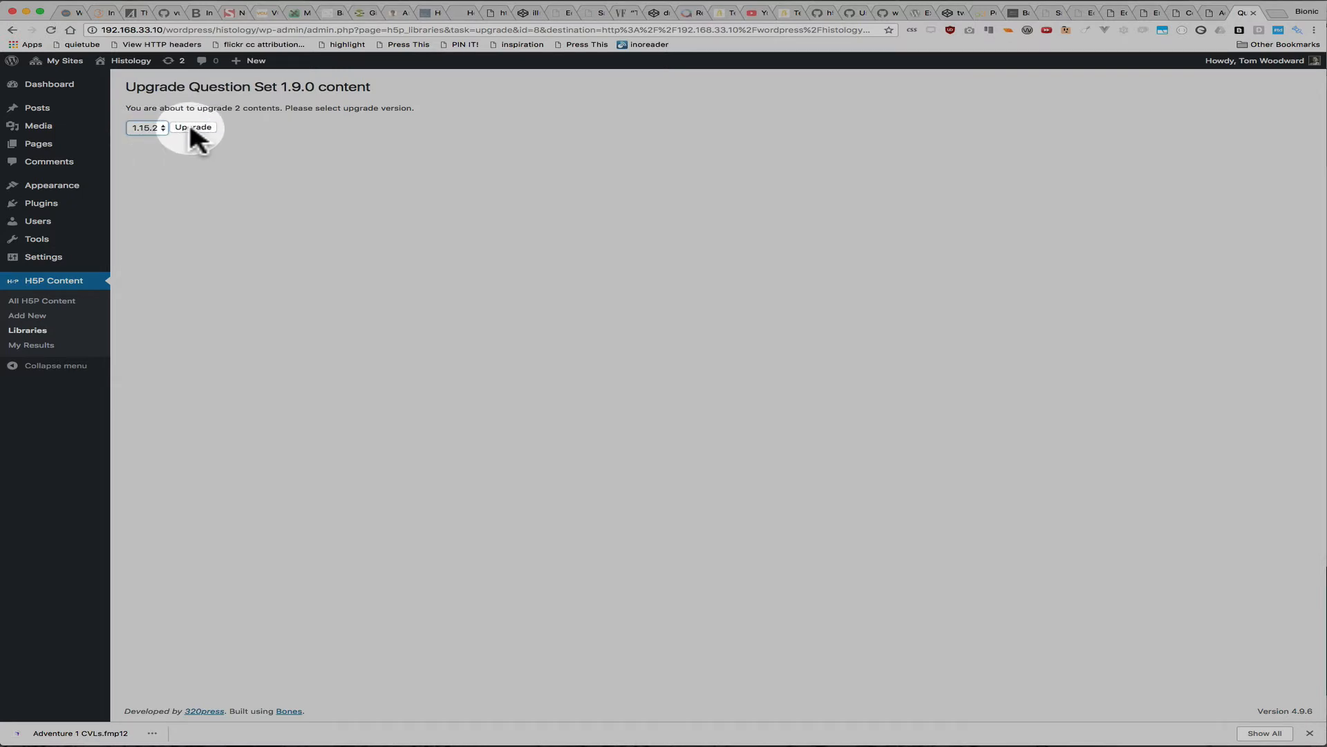
# Step: Start upgrading both Question Set 1.9.0 contents with 1.15.2 selected
pyautogui.click(193, 127)
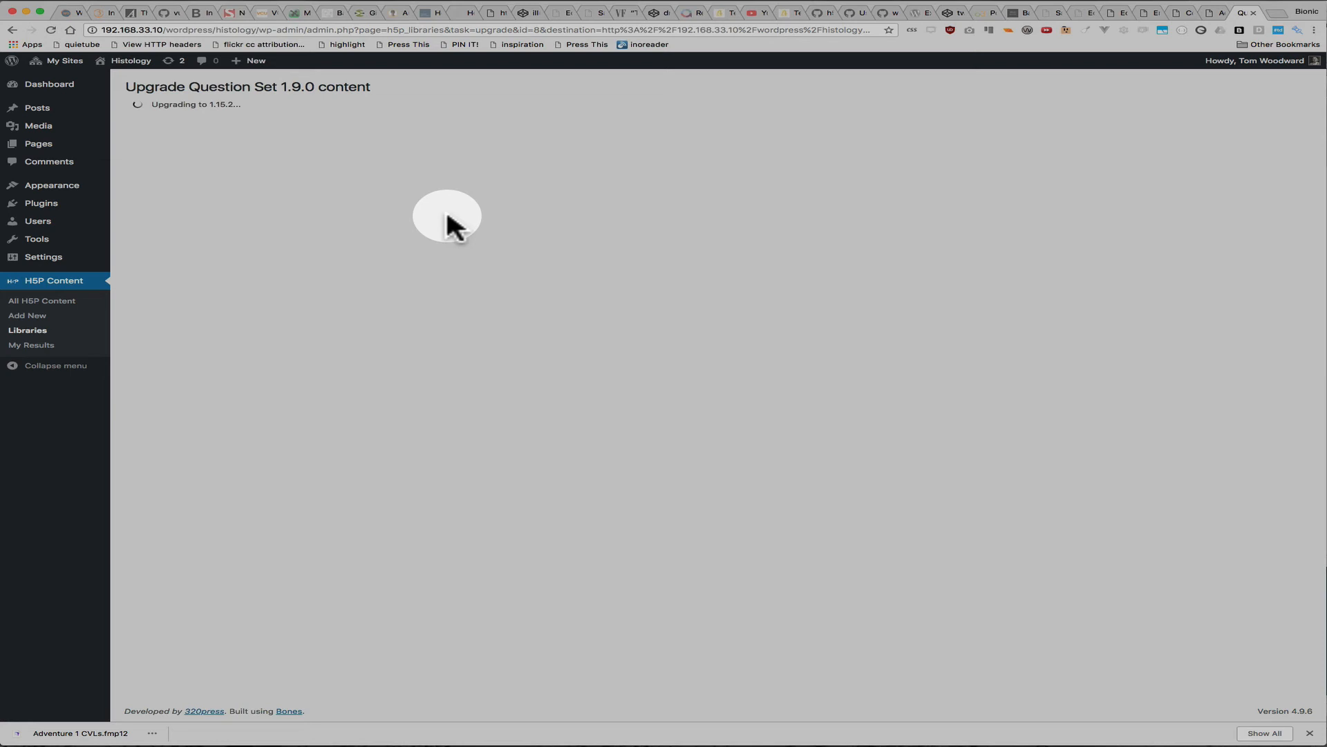
pyautogui.moveTo(498, 348)
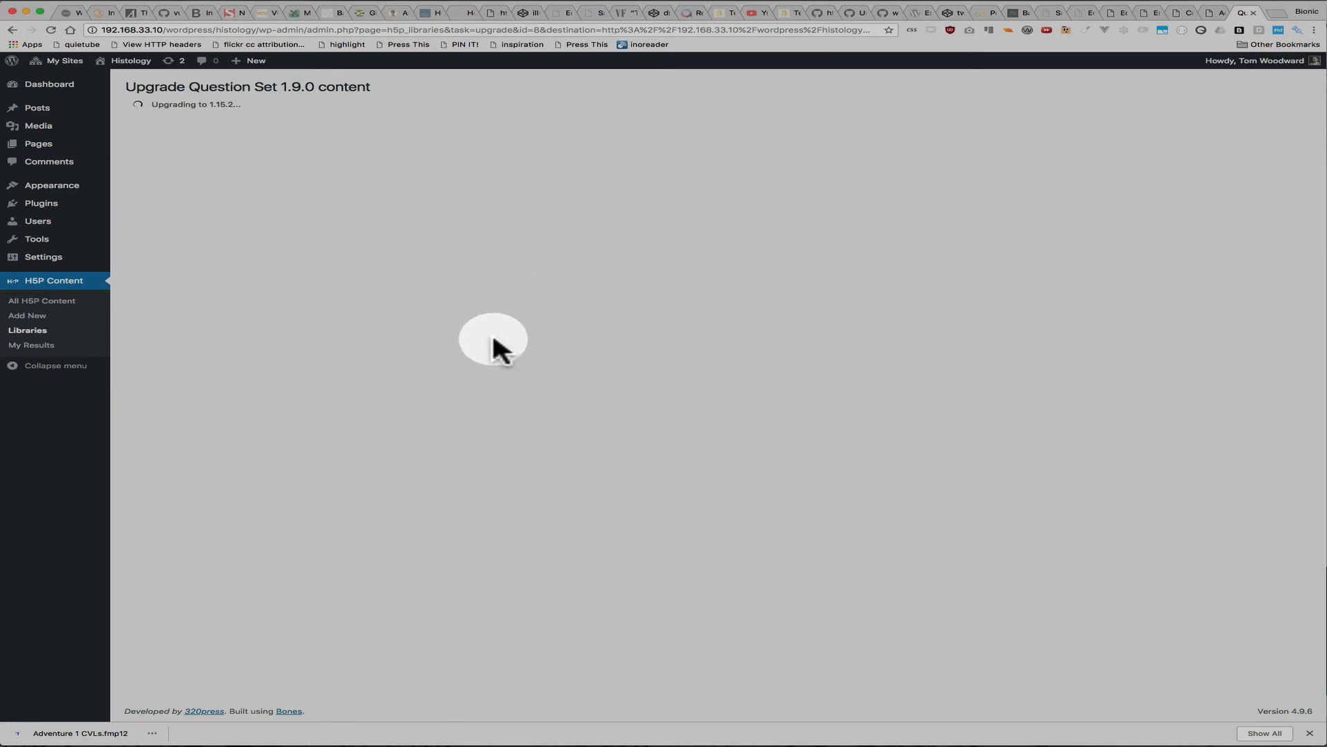